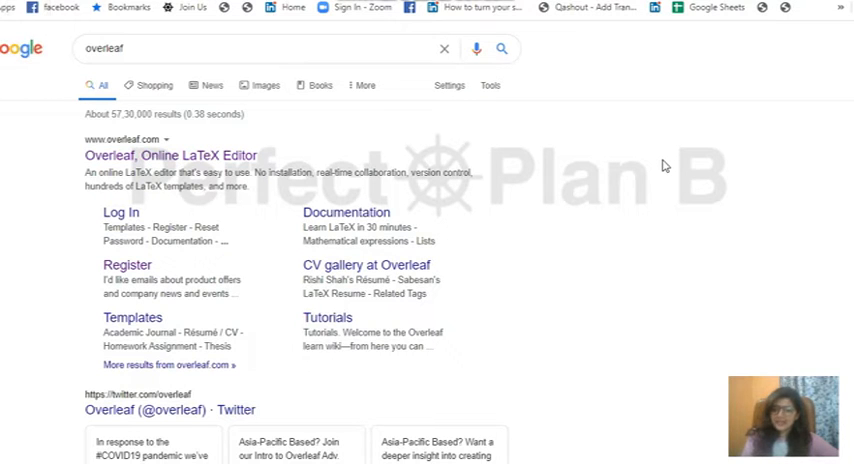
pyautogui.moveTo(617, 133)
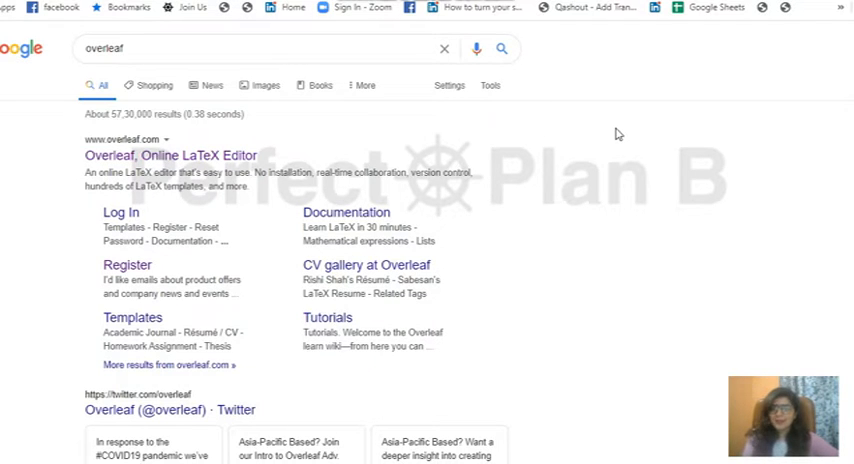
# Open the 'Overleaf, Online LaTeX Editor' result from the Google search for overleaf.
pyautogui.click(142, 48)
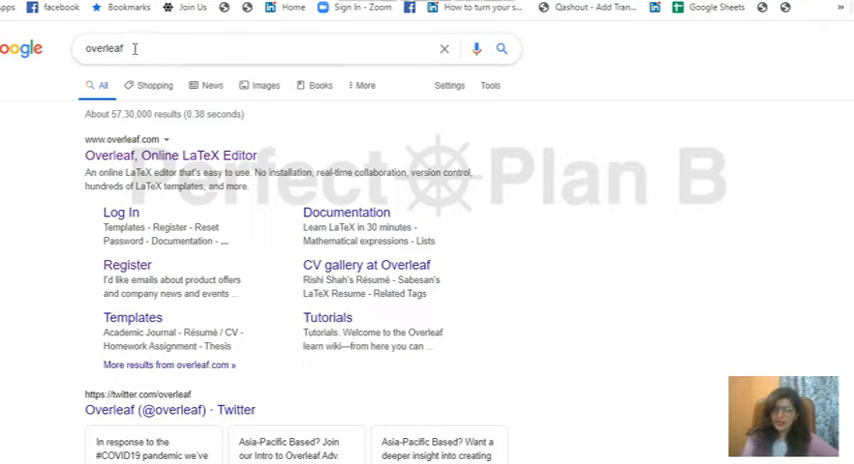
pyautogui.moveTo(153, 107)
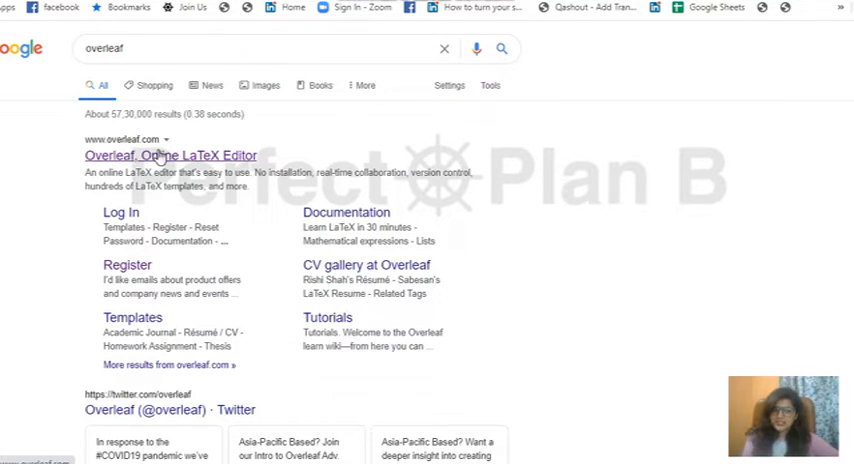
pyautogui.click(167, 155)
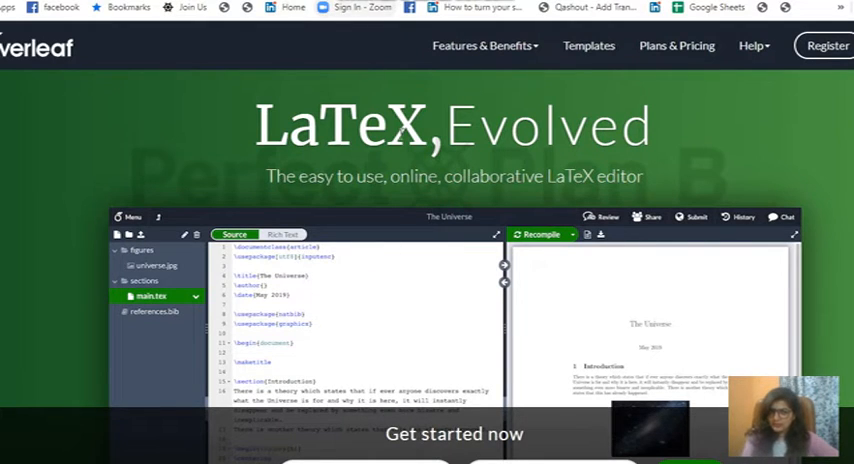
pyautogui.moveTo(821, 46)
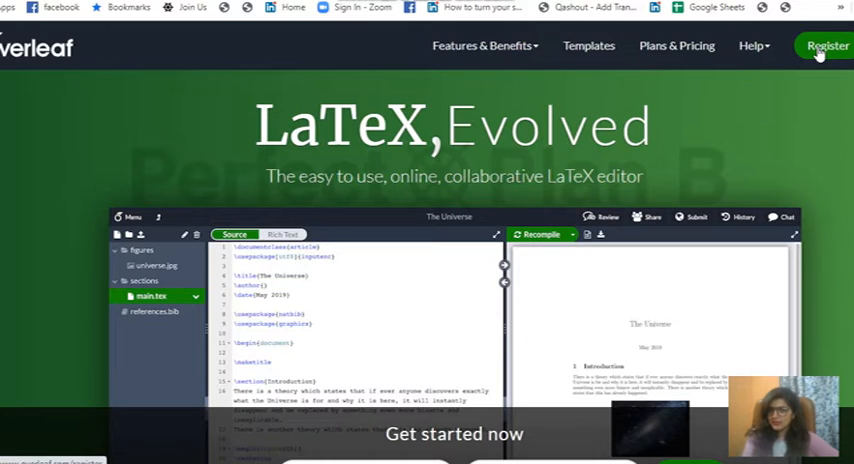
pyautogui.moveTo(768, 98)
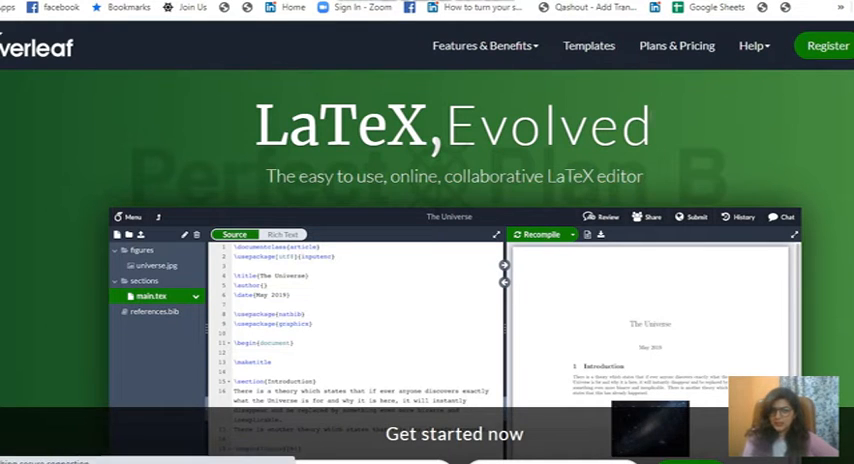
# Go to Overleaf's Register page with email/password, Google and ORCID sign-up.
pyautogui.click(826, 45)
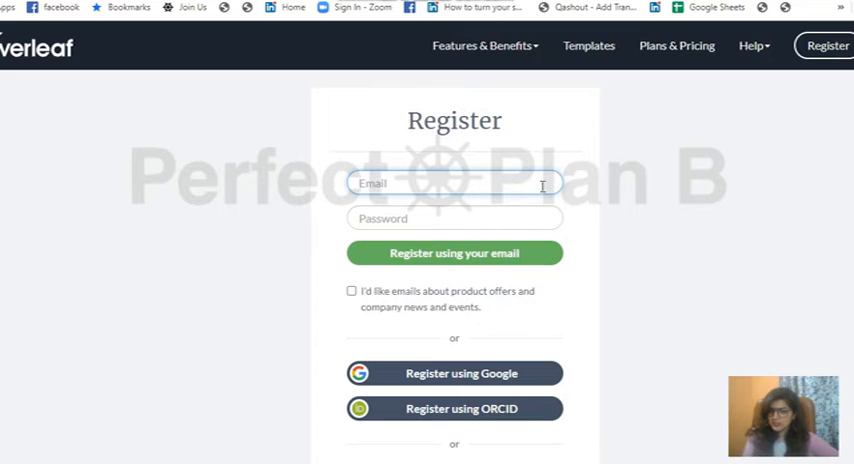
pyautogui.moveTo(540, 373)
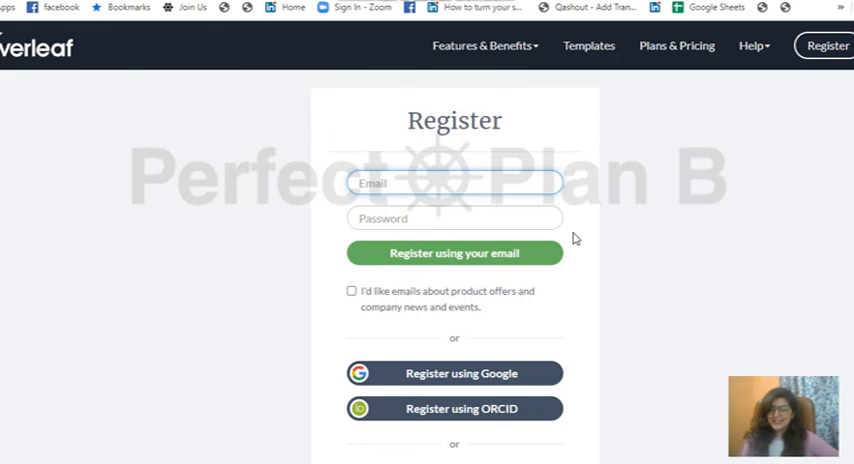
pyautogui.moveTo(595, 203)
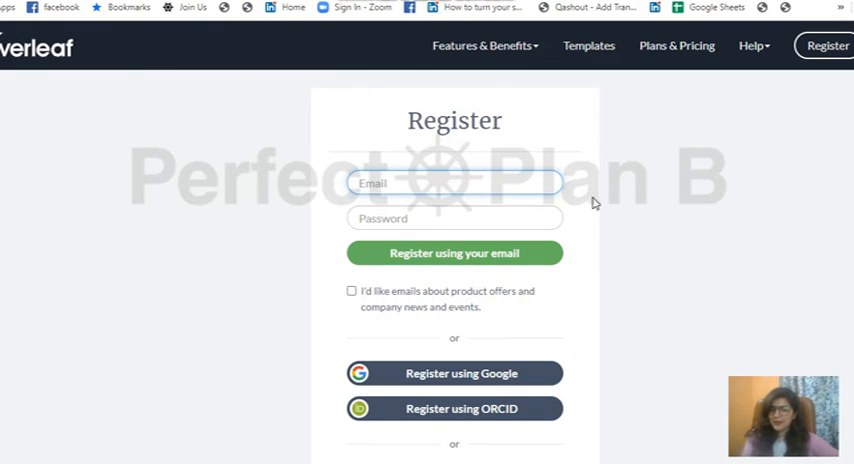